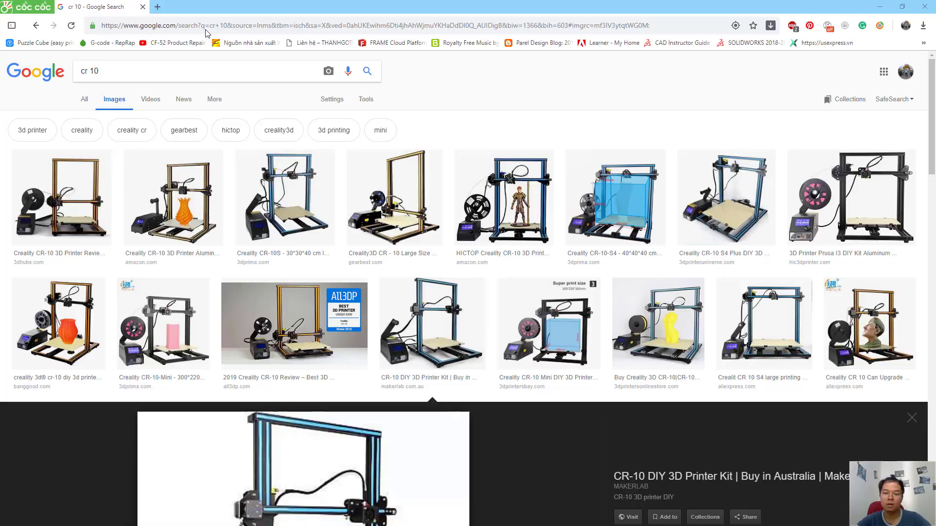
mouse_move(330, 207)
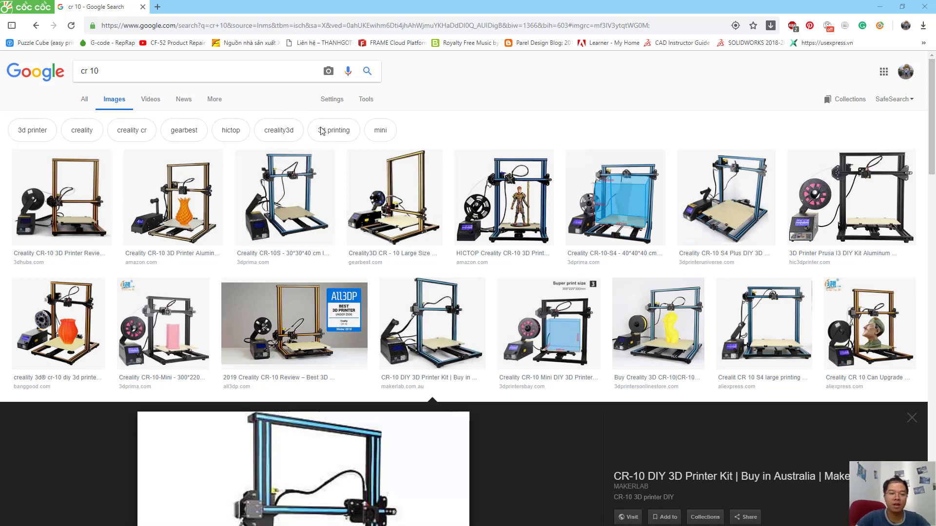
- Browse the Photos viewer to reach the full-height printer photo with brown riser legs
scroll("down", 3)
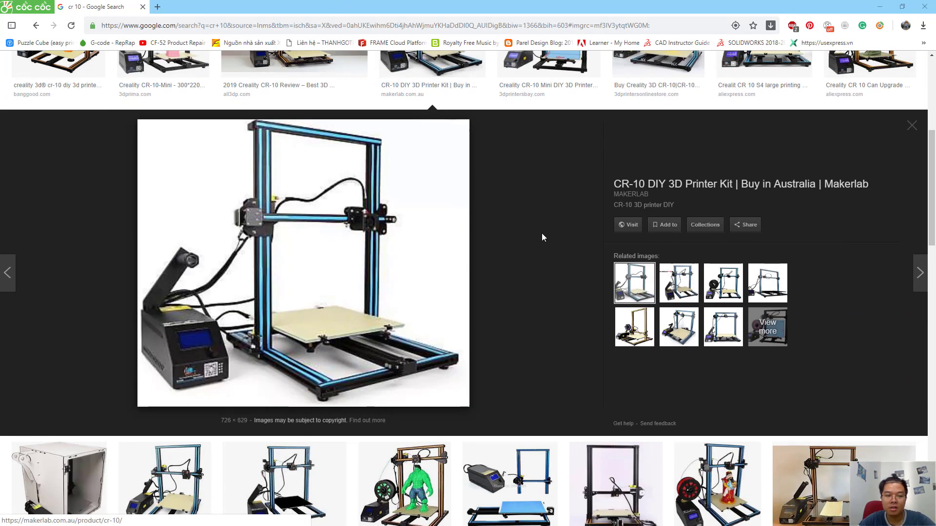
mouse_move(500, 224)
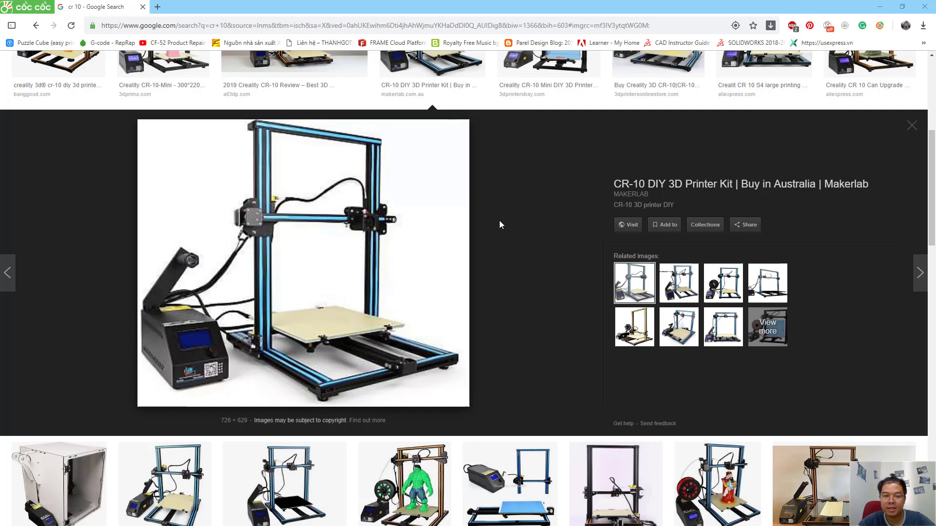
mouse_move(536, 227)
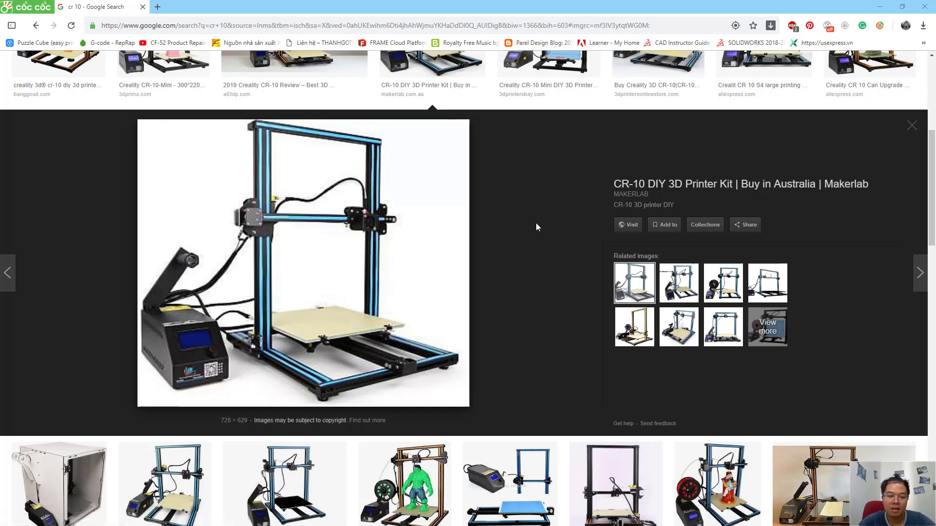
mouse_move(300, 212)
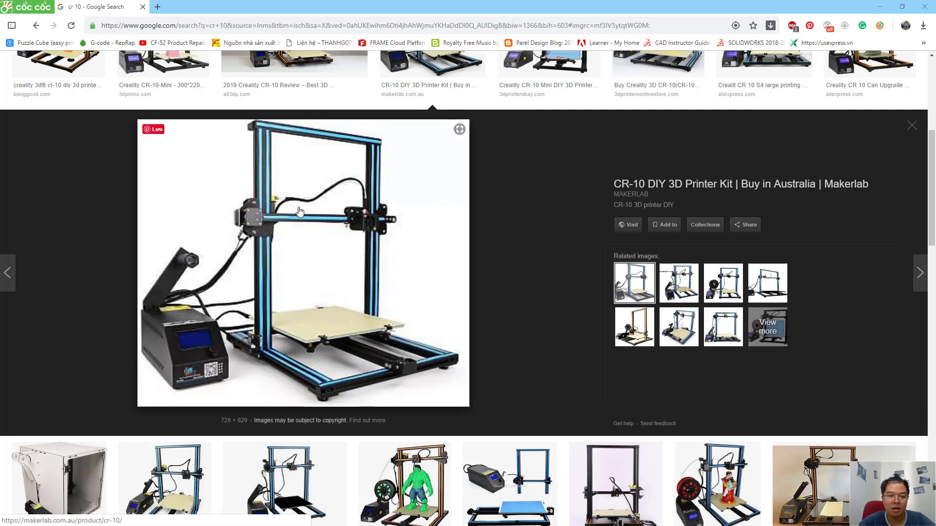
scroll("up", 3)
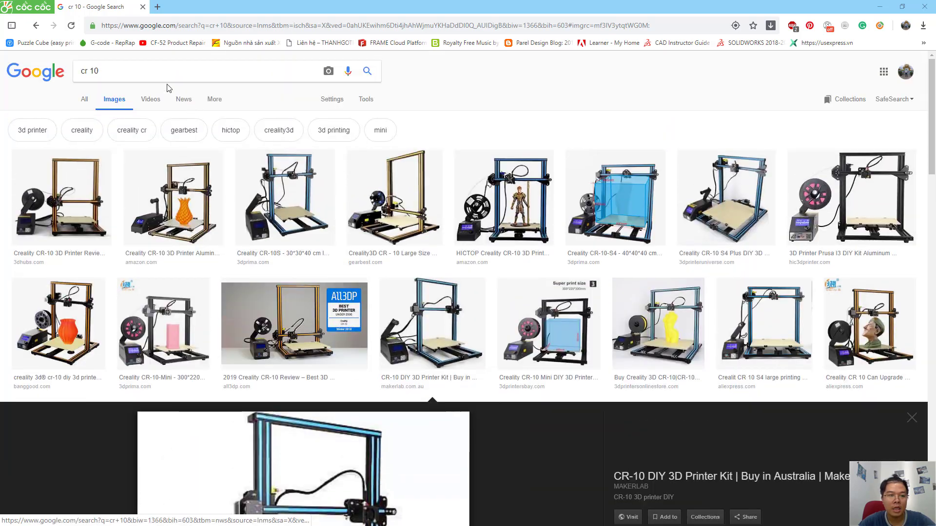
scroll("down", 3)
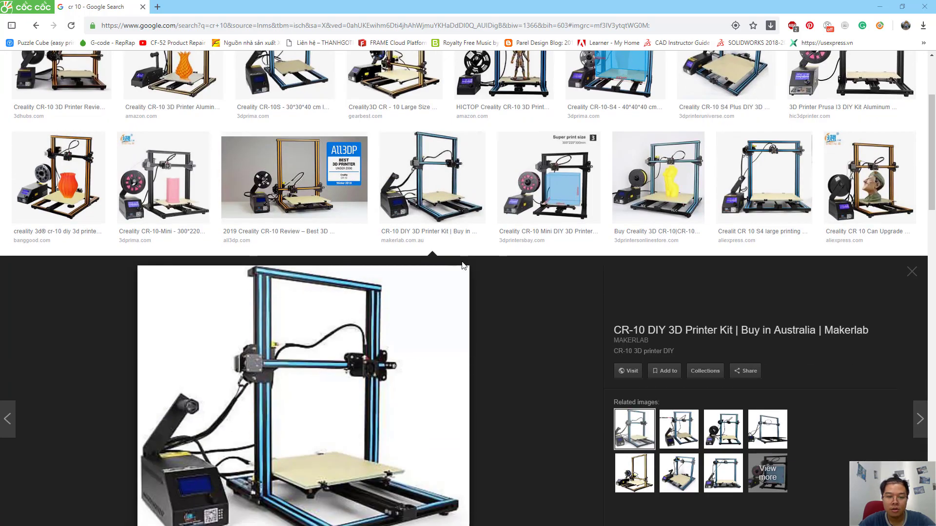
scroll("down", 3)
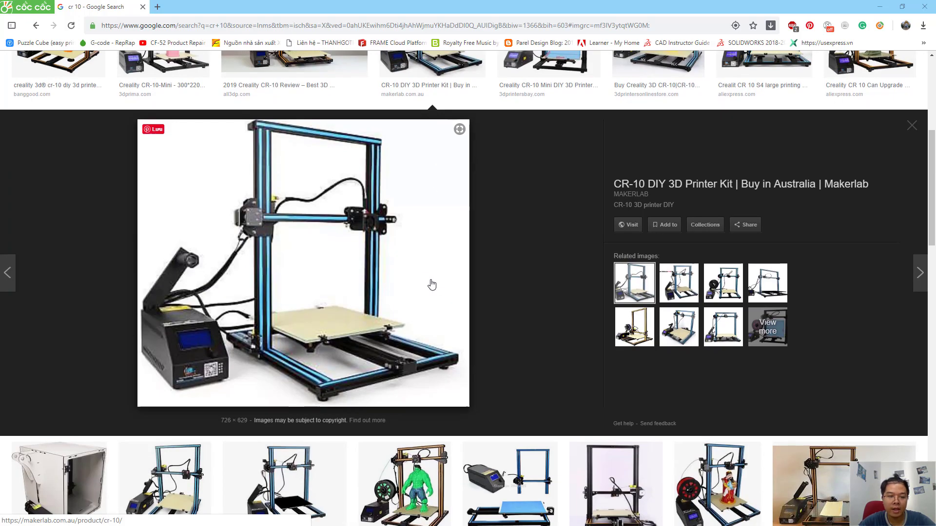
mouse_move(212, 325)
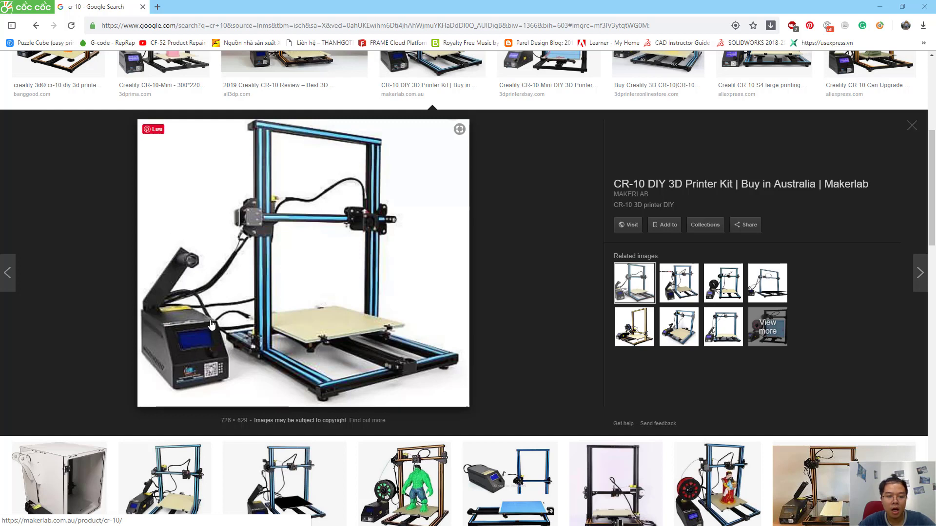
mouse_move(245, 327)
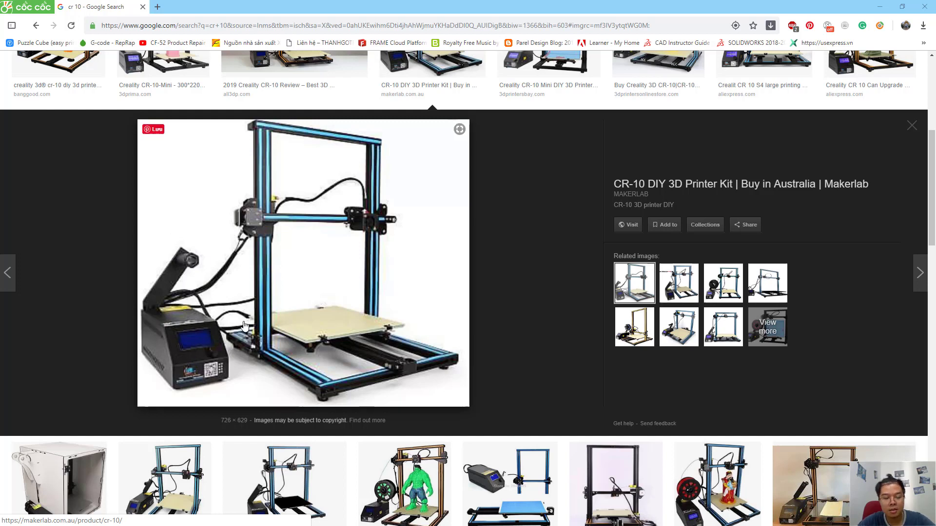
mouse_move(248, 352)
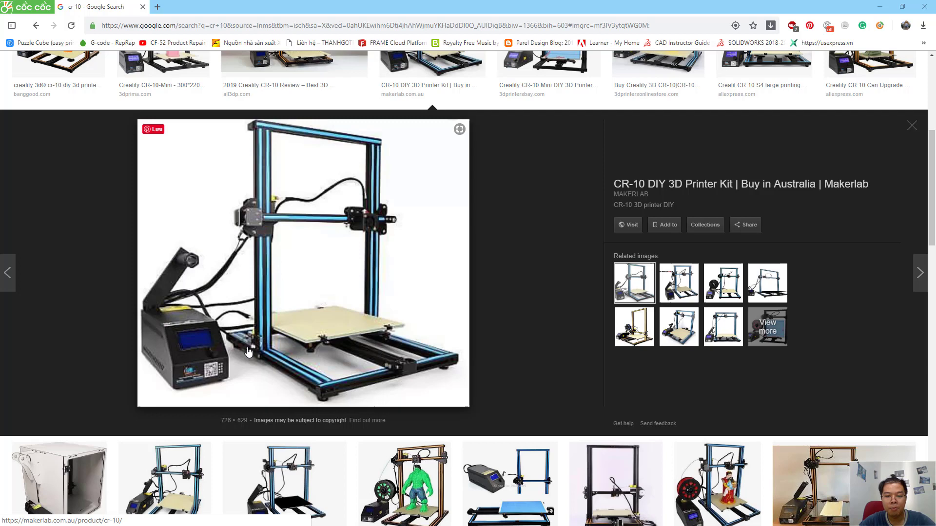
mouse_move(318, 330)
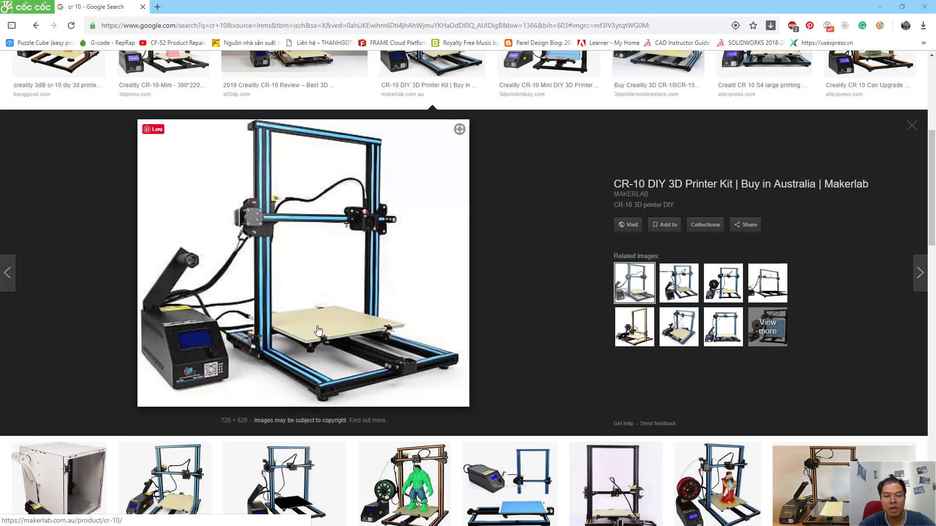
mouse_move(288, 314)
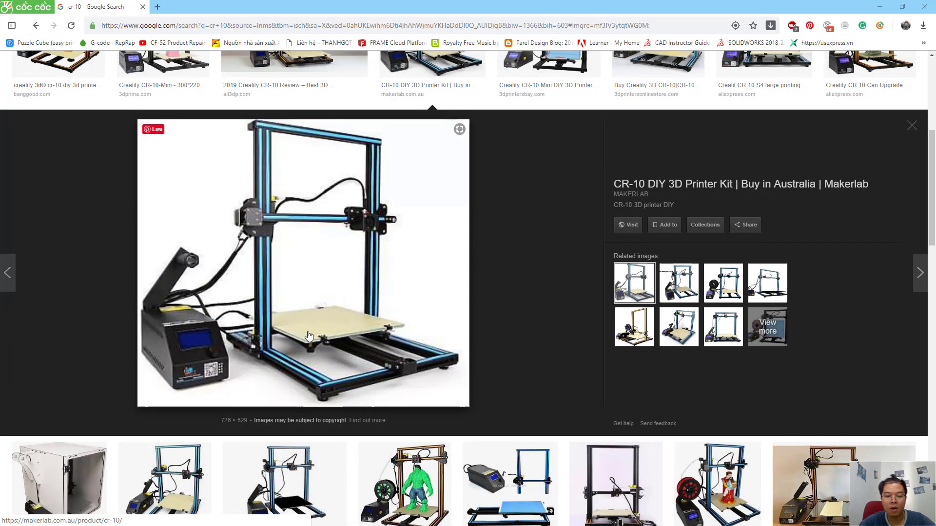
mouse_move(304, 327)
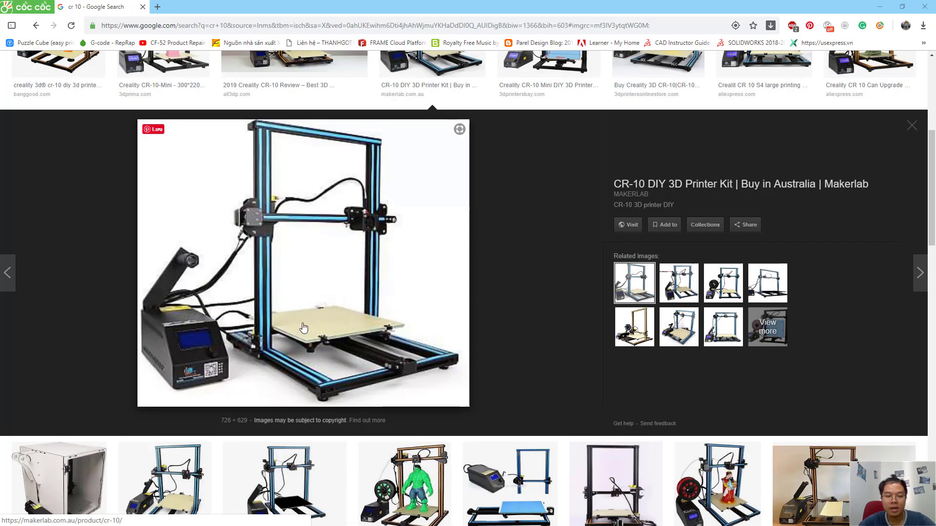
mouse_move(341, 298)
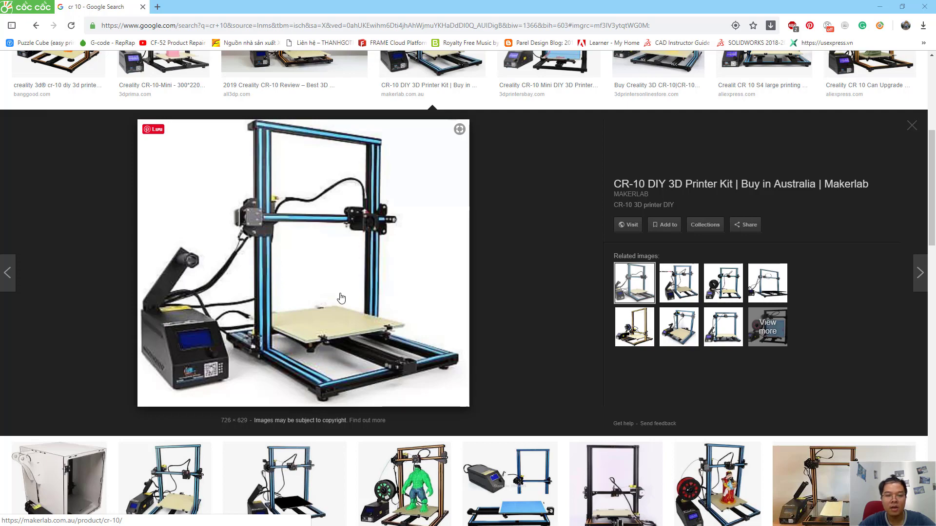
mouse_move(104, 25)
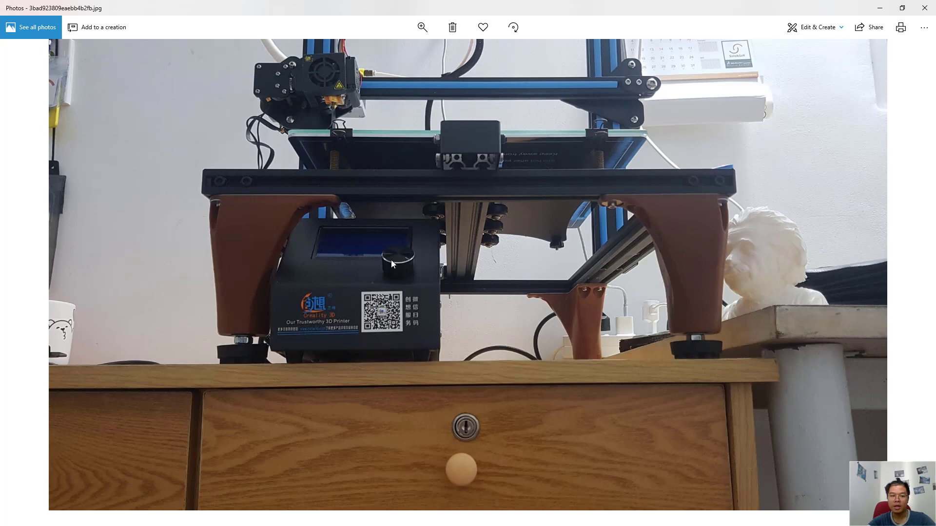
mouse_move(387, 284)
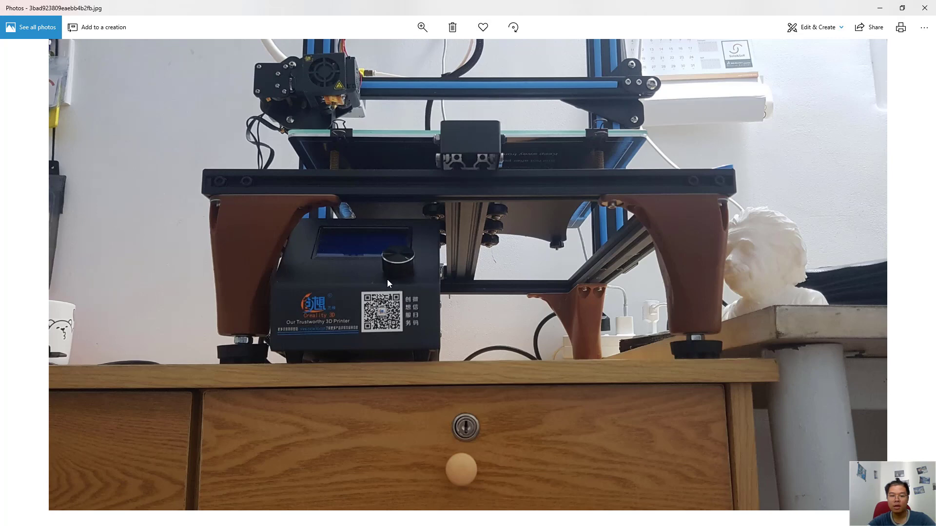
mouse_move(408, 265)
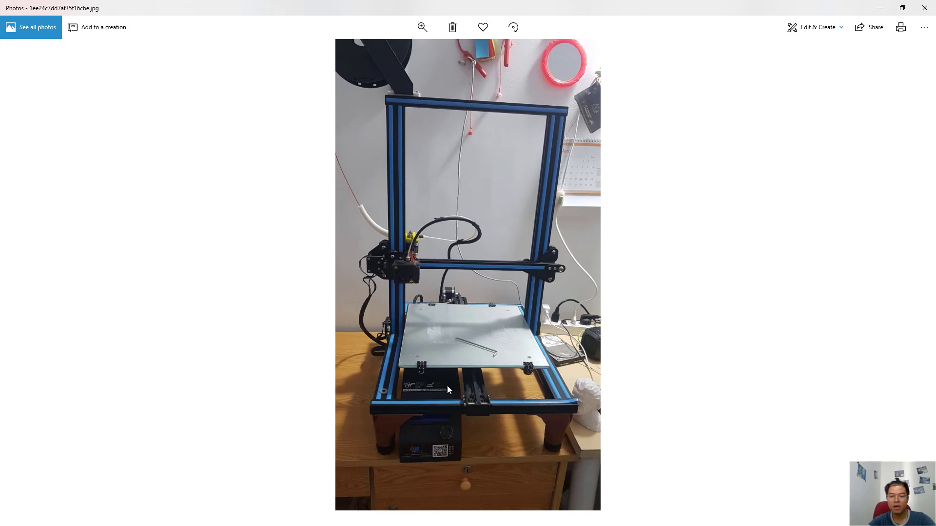
mouse_move(451, 325)
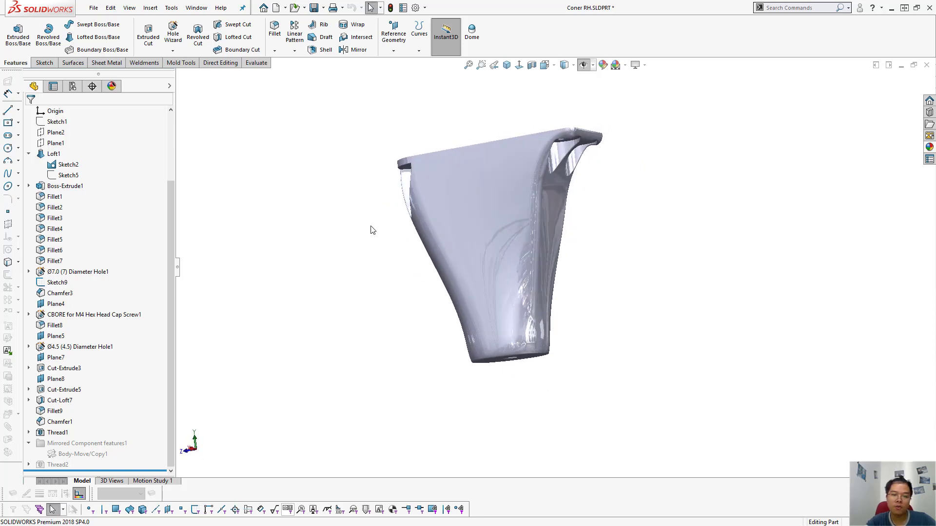
left_click(57, 154)
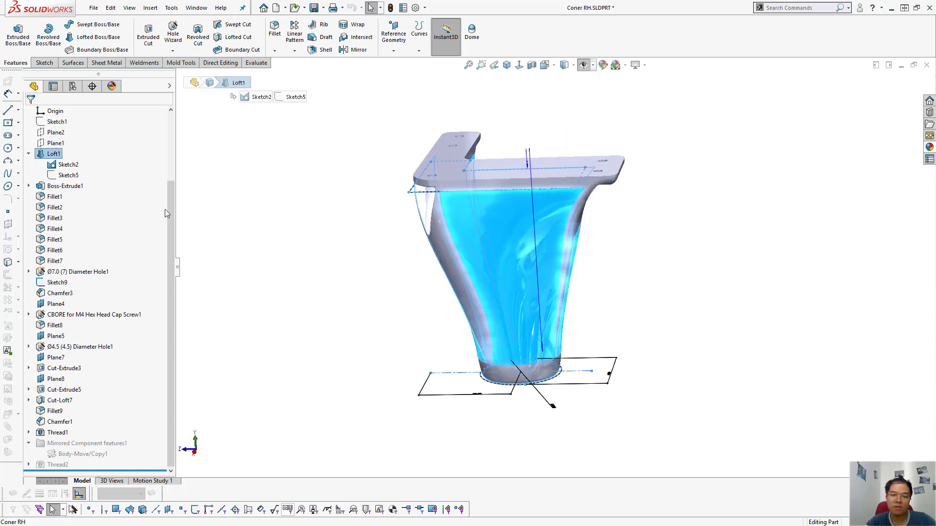
left_click(66, 186)
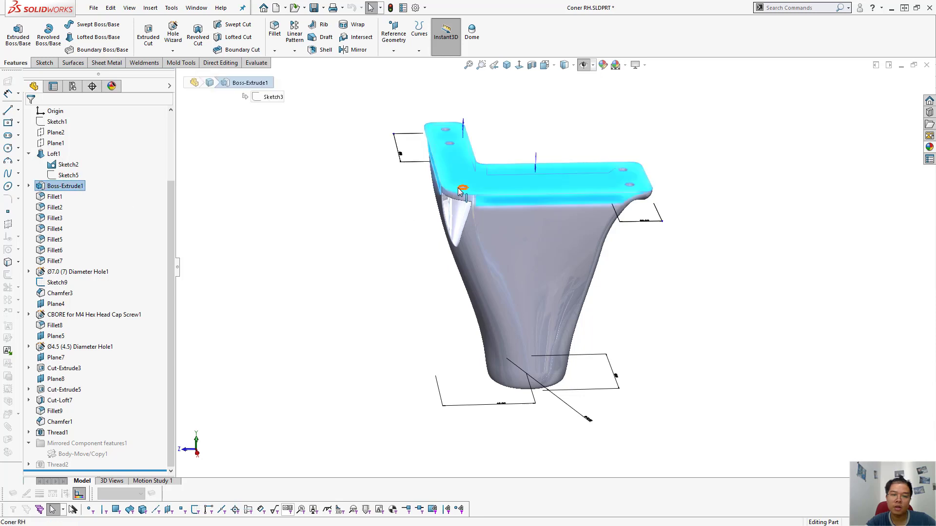
left_click(55, 196)
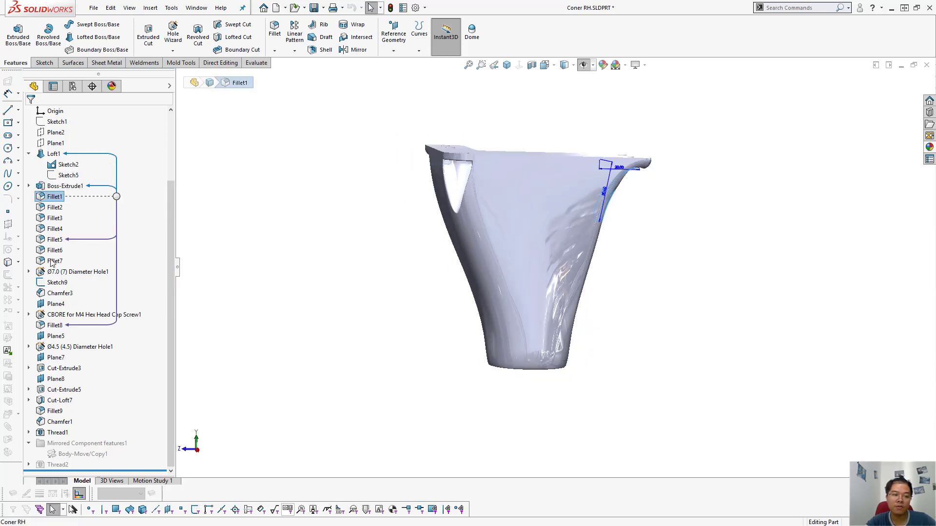
left_click(78, 272)
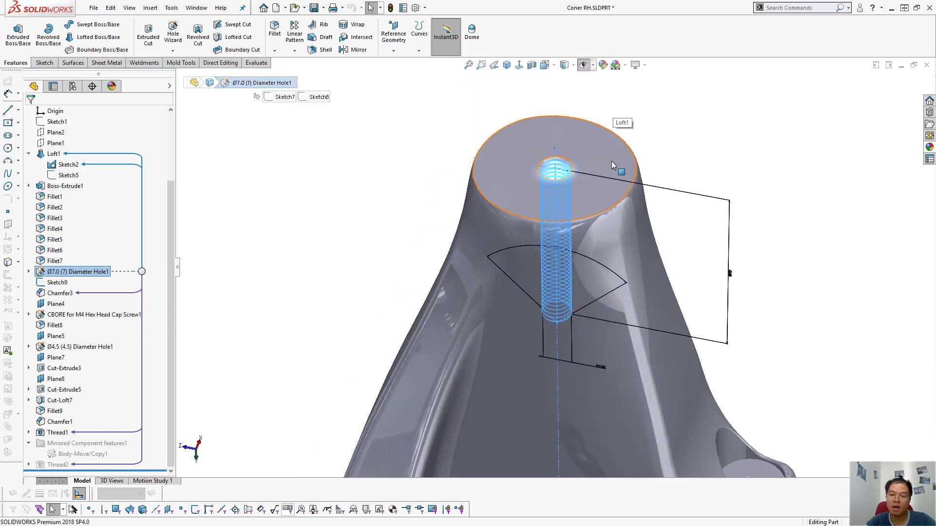
left_click(59, 432)
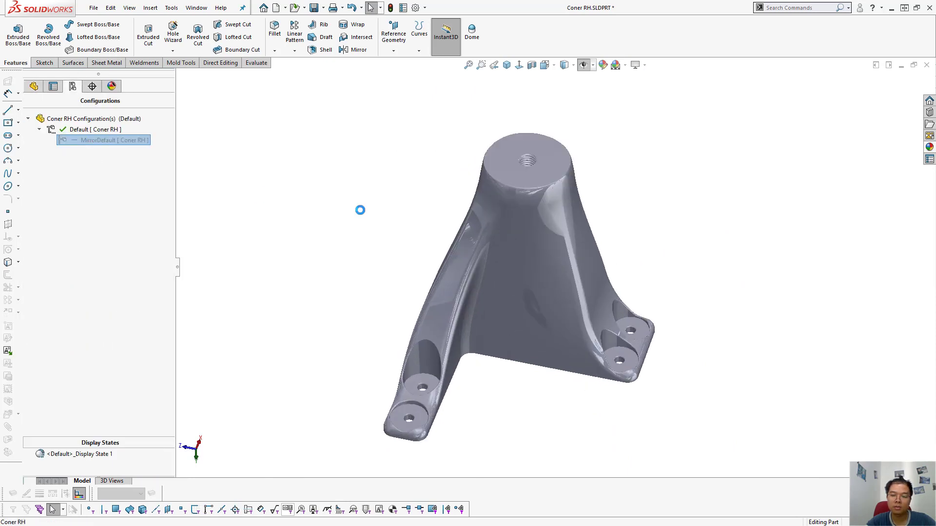
- Activate MirrorDefault and roll the feature tree forward past Thread2 to include the mirror features
double_click(104, 139)
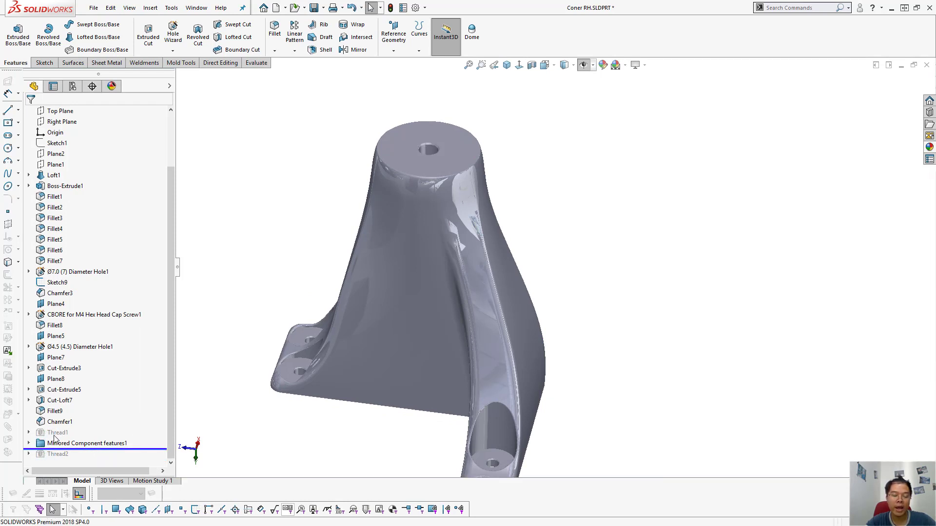
left_click(58, 432)
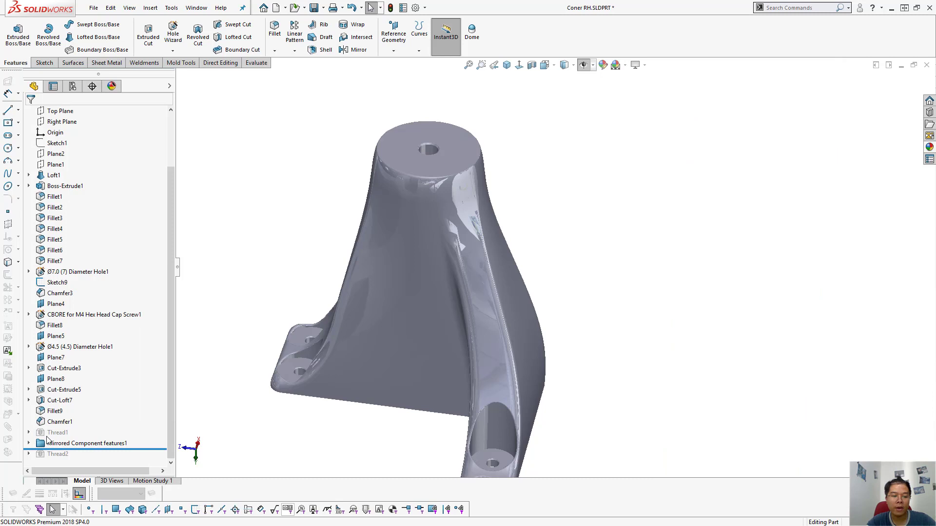
left_click(57, 432)
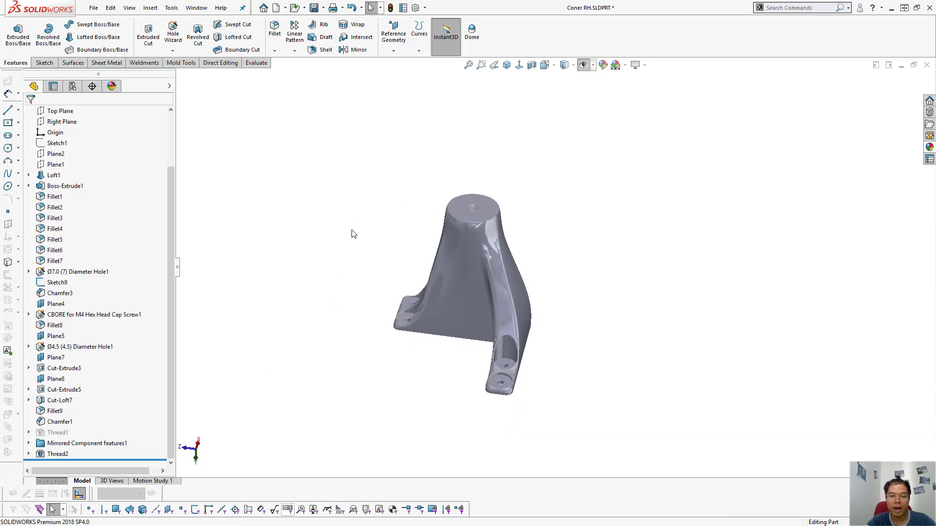
mouse_move(336, 227)
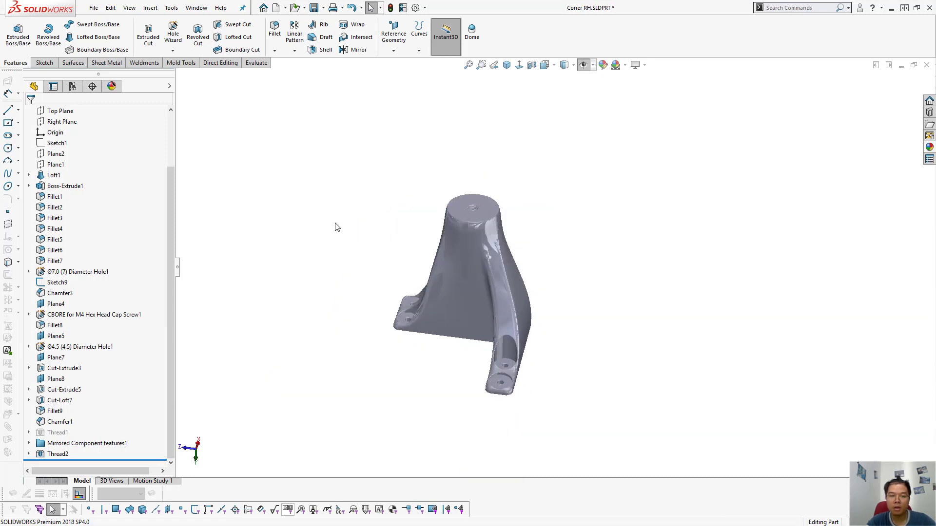
- Open 'arrr for print.SLDPRT' from Recent Documents in the Welcome dialog
left_click(262, 7)
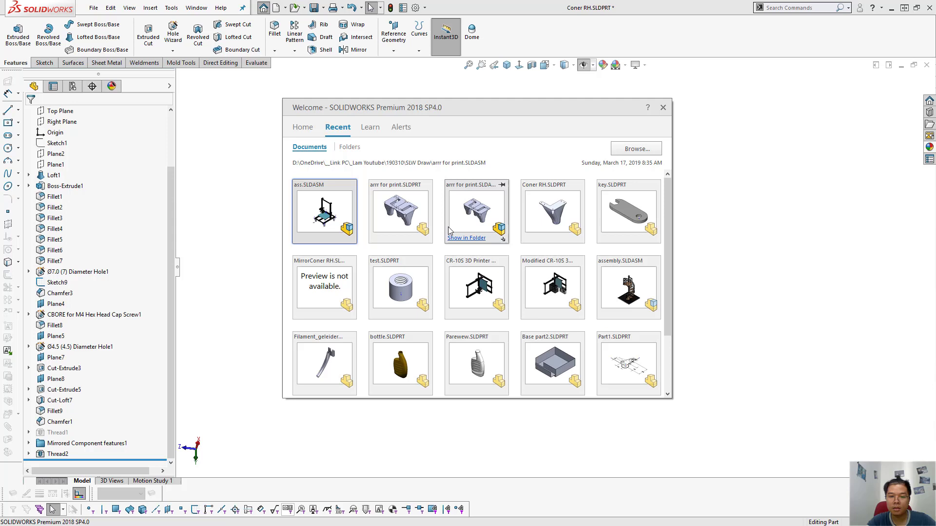
mouse_move(472, 212)
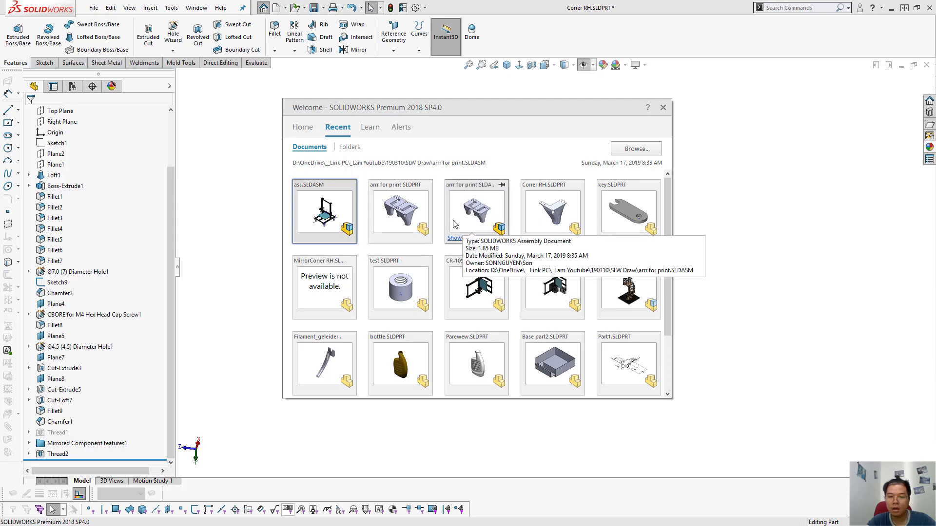
double_click(401, 211)
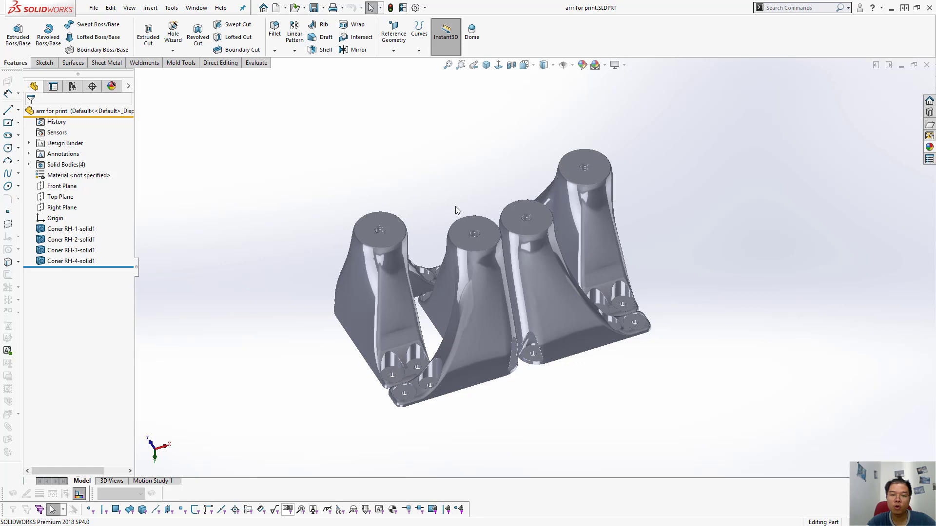
mouse_move(430, 163)
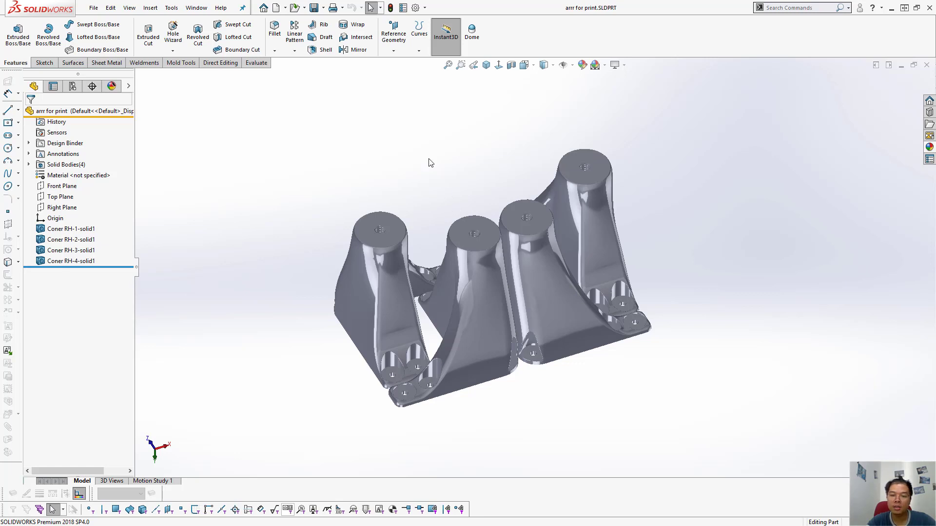
mouse_move(431, 173)
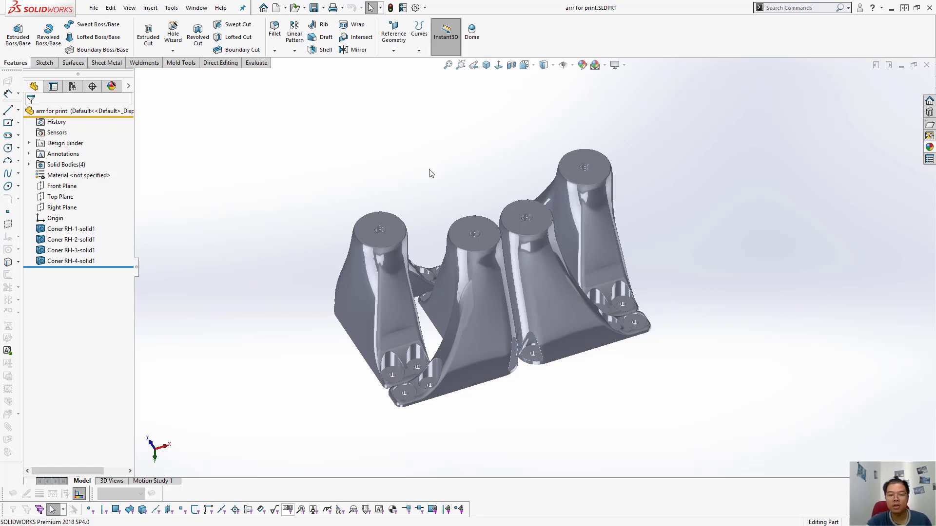